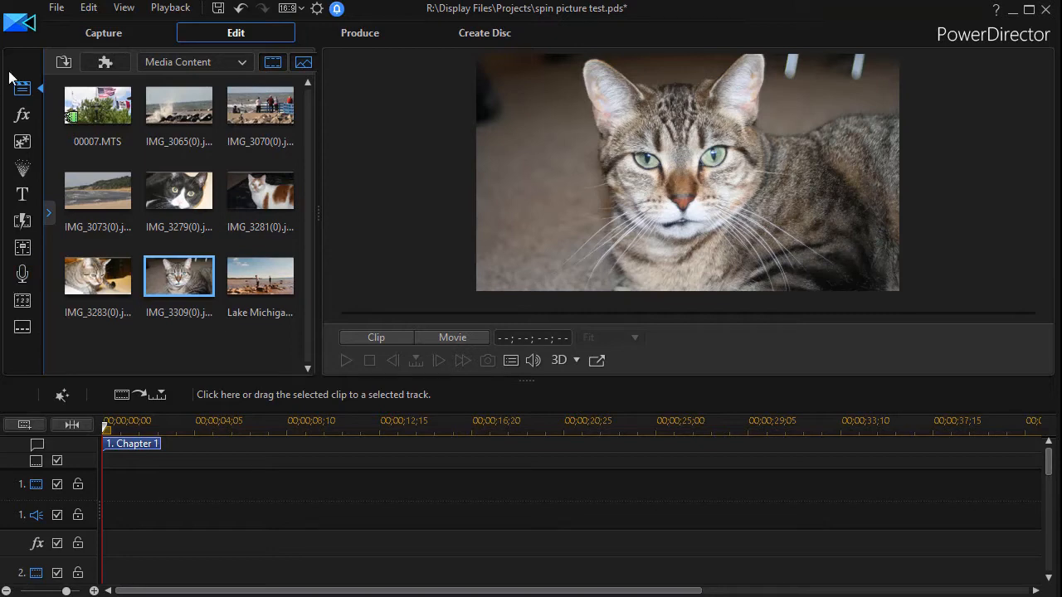
pyautogui.moveTo(23, 89)
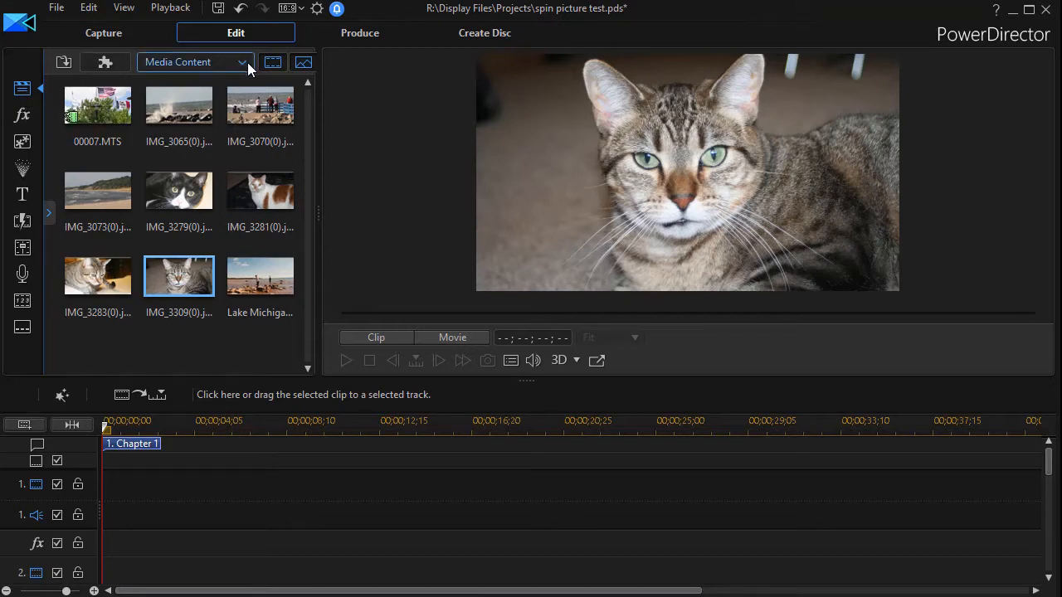
# Add the 0,175,255 light-blue colour board to track 1 as a roughly 35-second background.
pyautogui.click(196, 61)
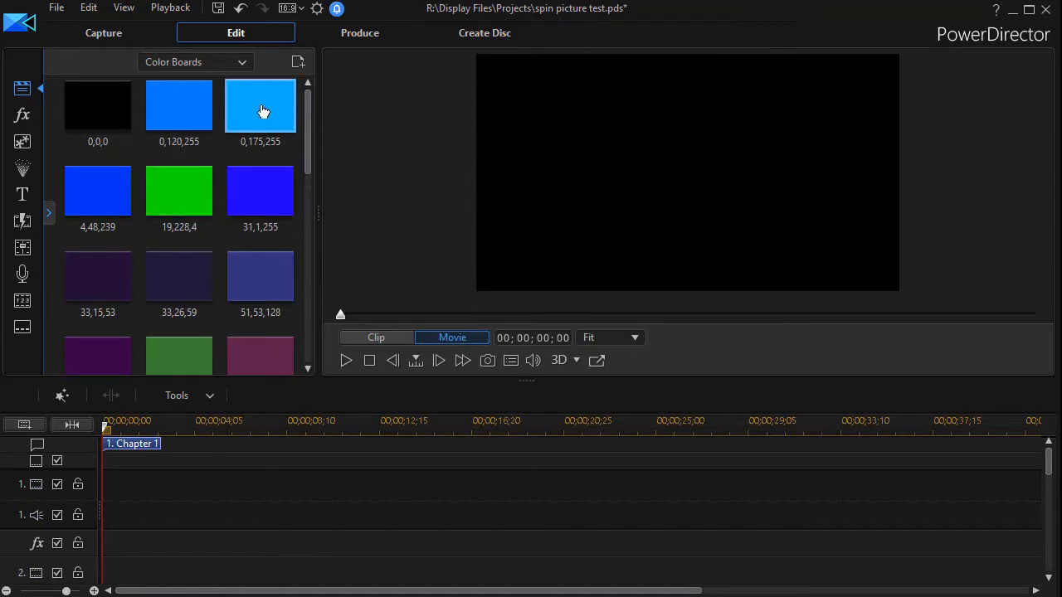
pyautogui.doubleClick(260, 106)
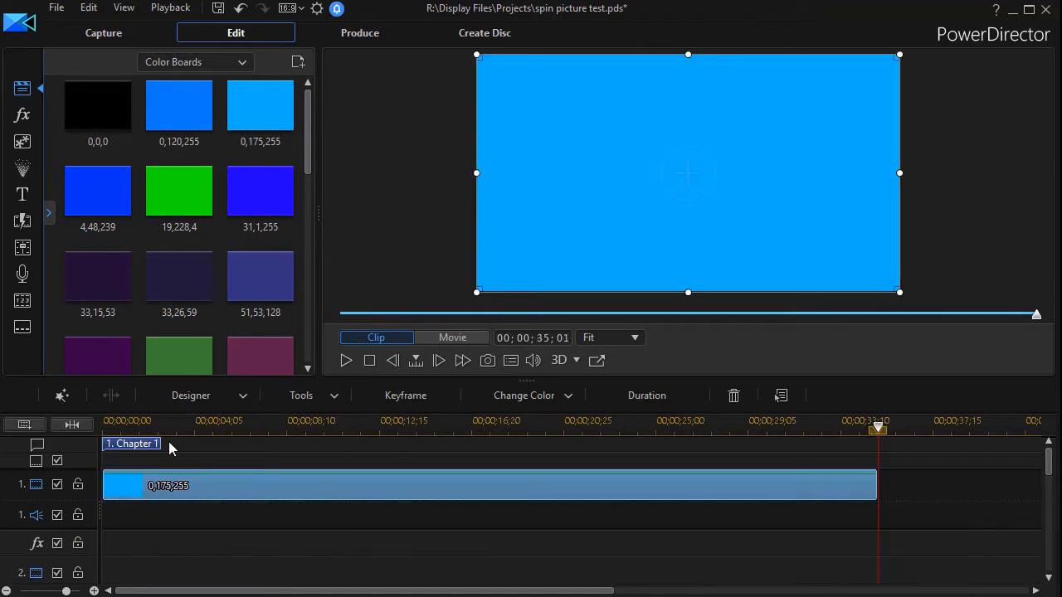
pyautogui.click(96, 191)
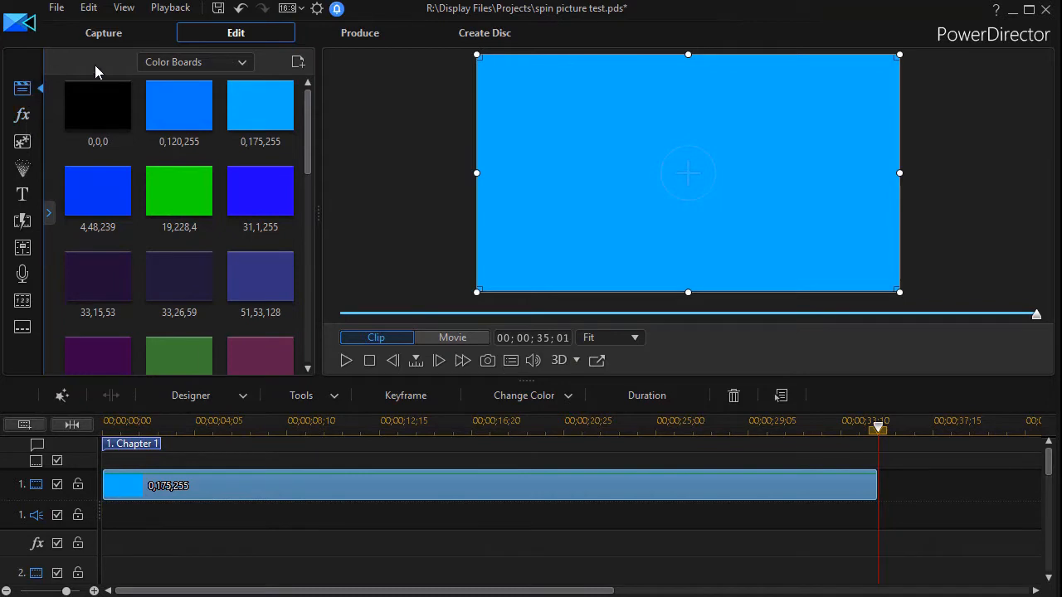
# Place the black-and-white cat photo at the start of track 2 over the blue background.
pyautogui.click(196, 61)
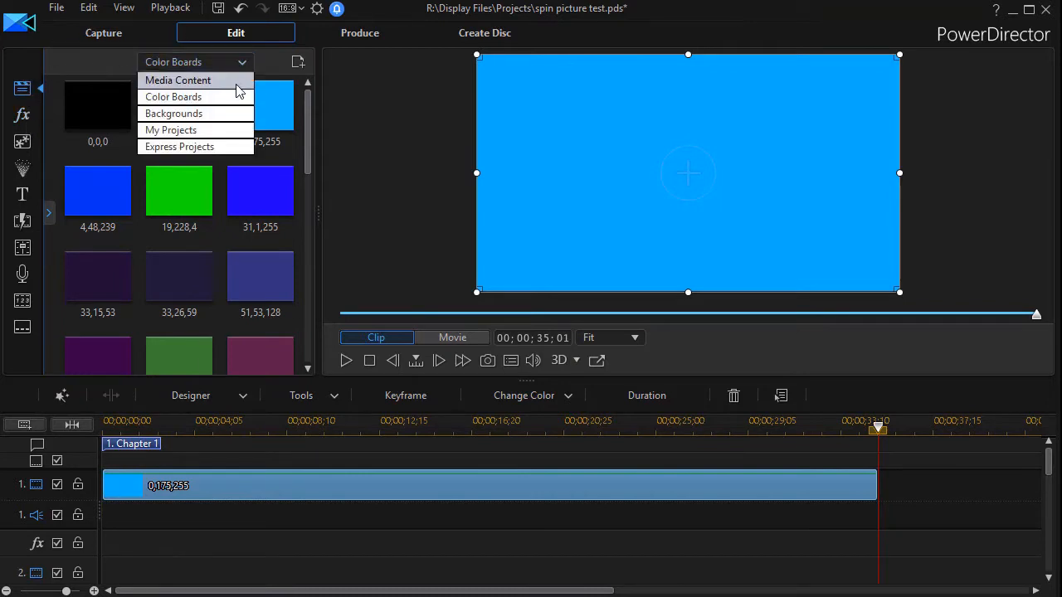
pyautogui.click(178, 79)
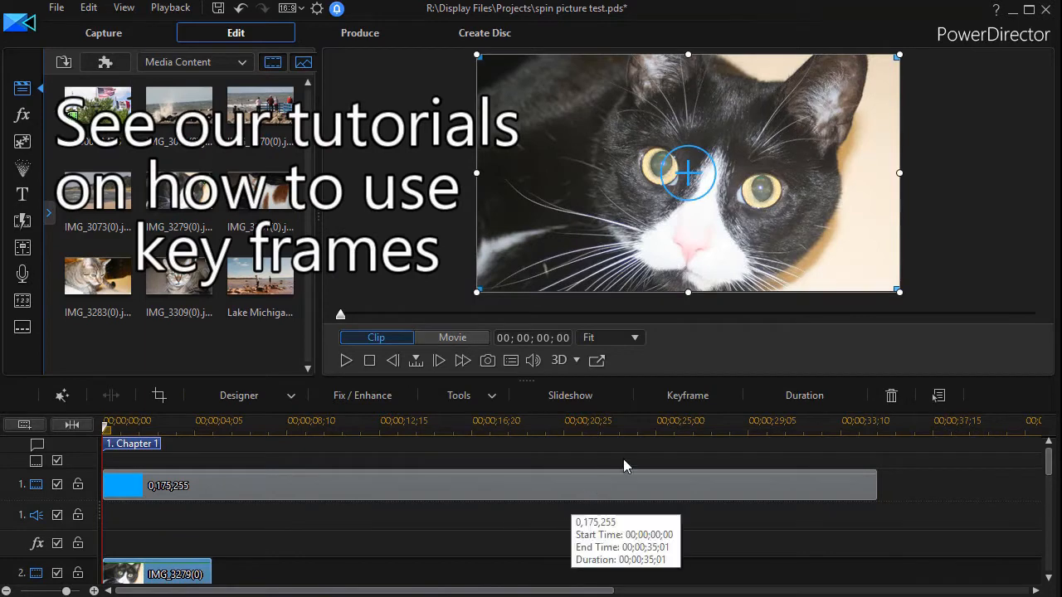
pyautogui.moveTo(1049, 473)
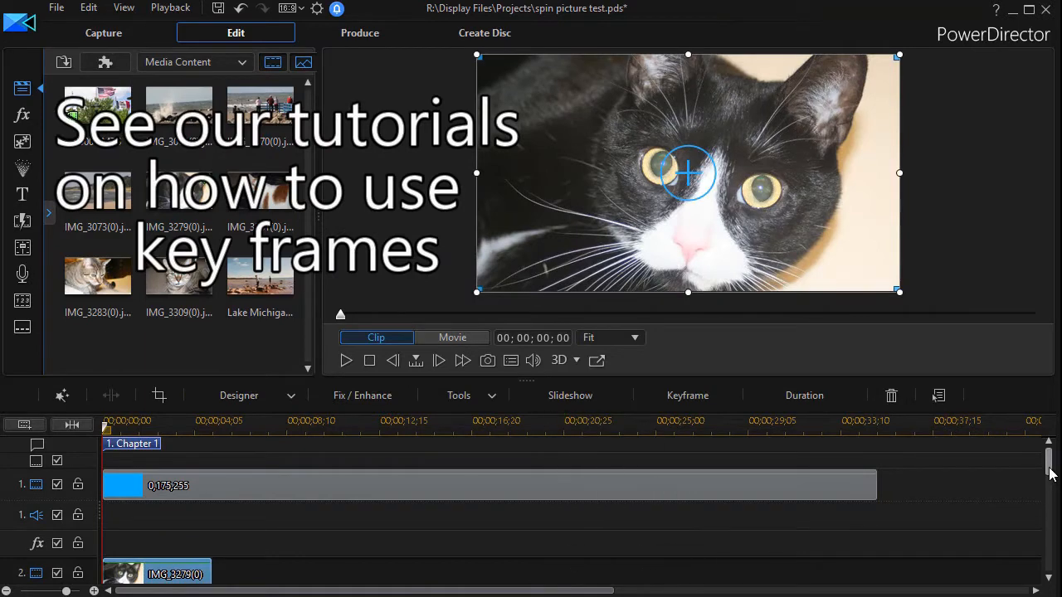
pyautogui.scroll(-3)
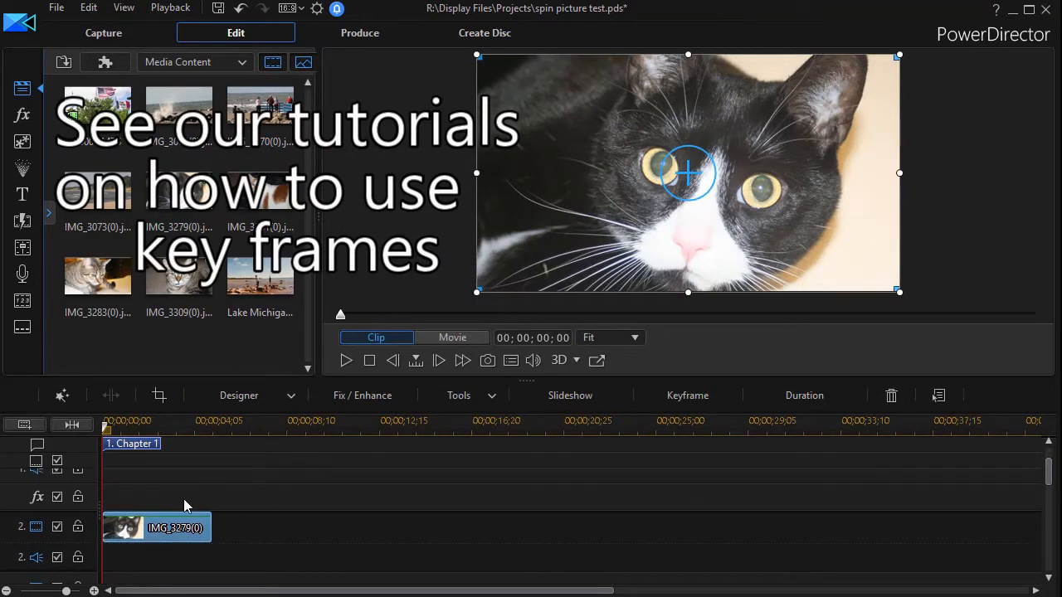
pyautogui.moveTo(174, 503)
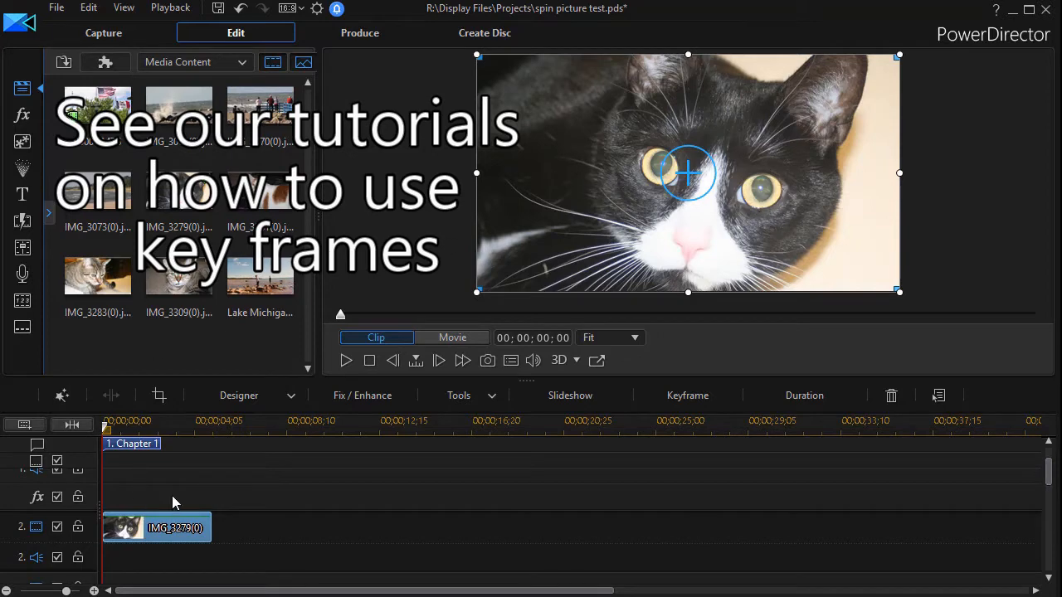
pyautogui.moveTo(357, 528)
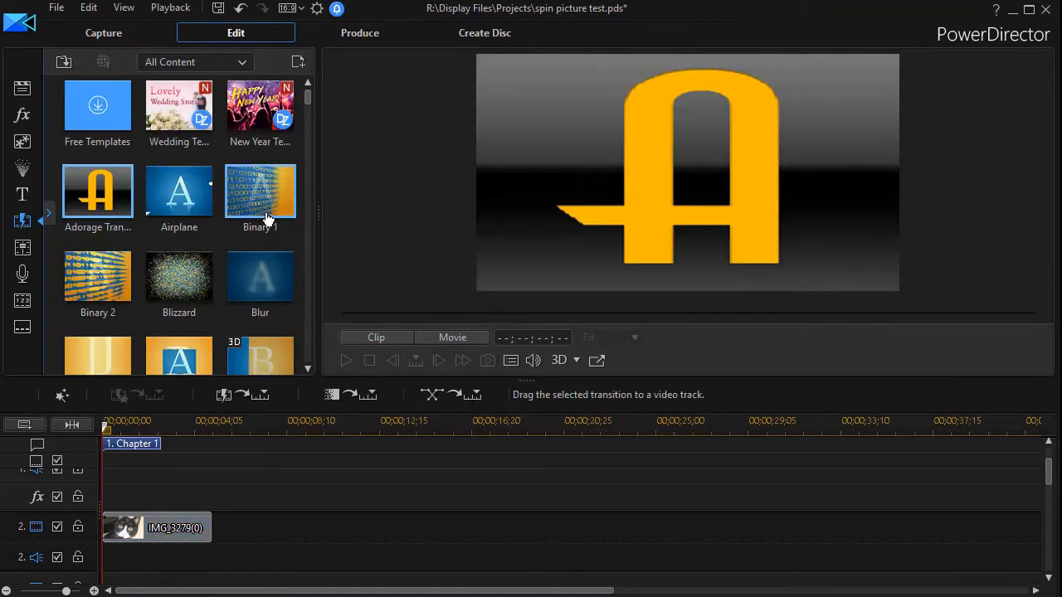
# Apply a Spiral transition to the cat photo's start and a Fade to its end.
pyautogui.scroll(-3)
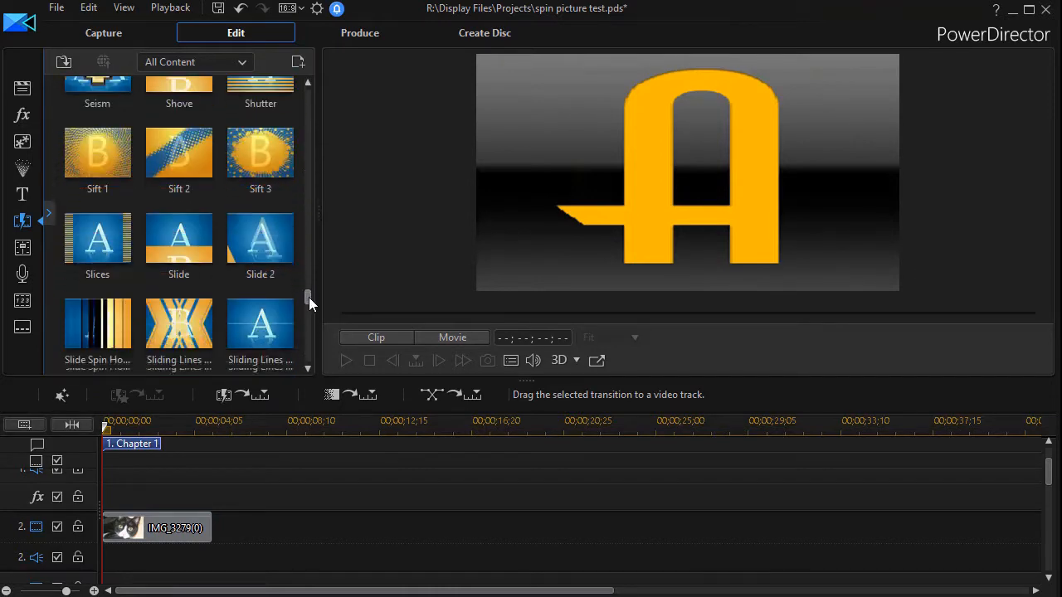
pyautogui.scroll(-3)
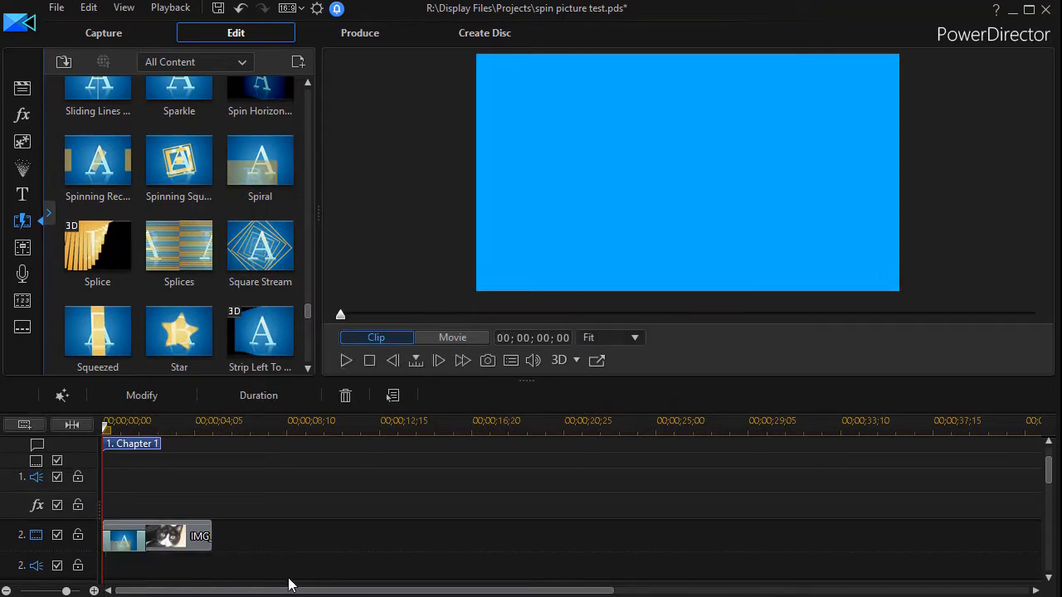
pyautogui.moveTo(156, 537)
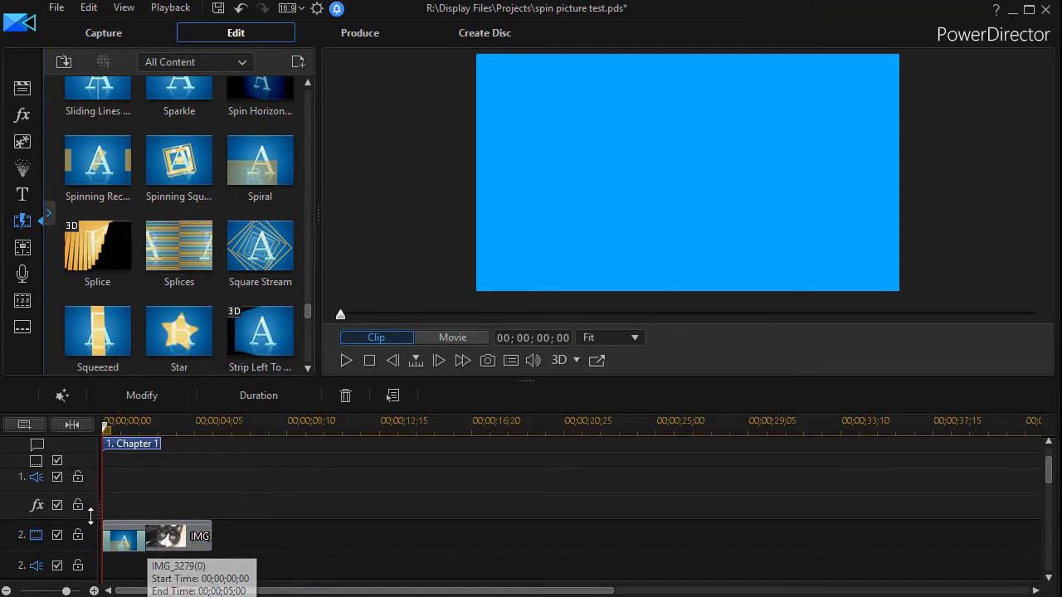
pyautogui.moveTo(323, 475)
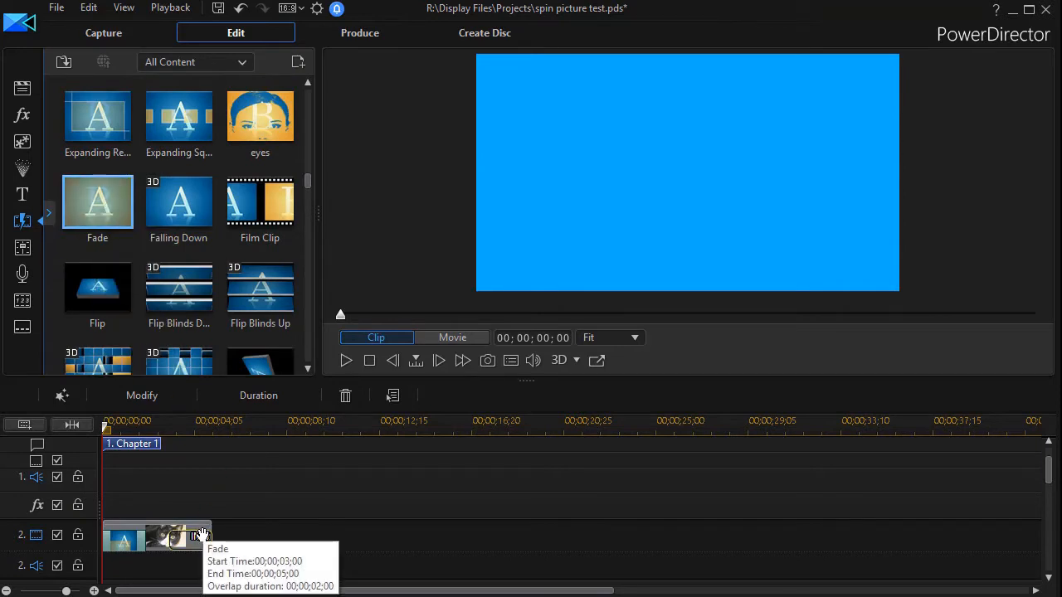
# Shorten the ending Fade on the cat photo to 00;00;01;00.
pyautogui.click(169, 428)
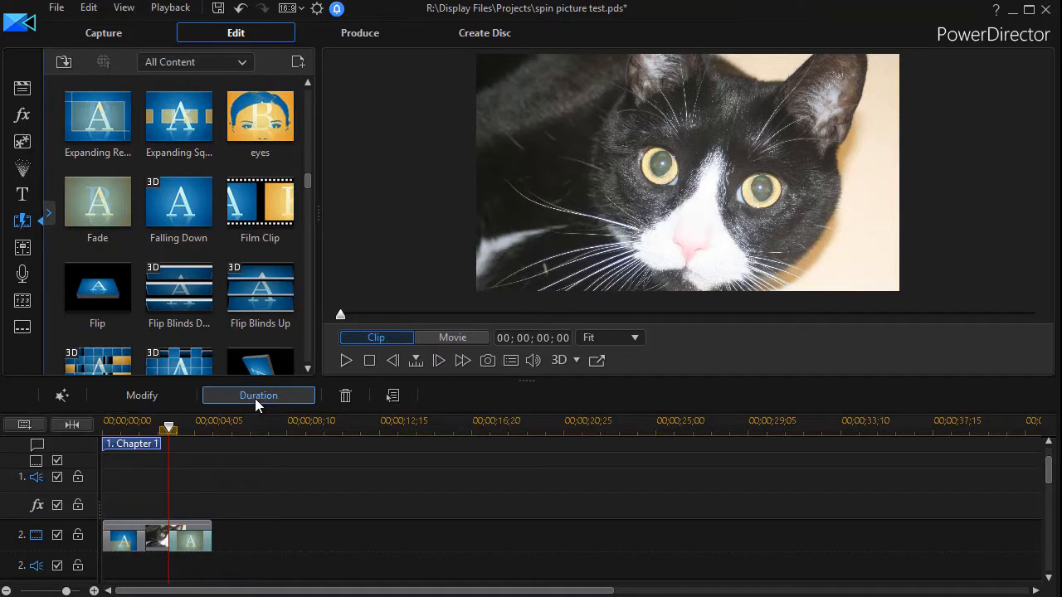
pyautogui.click(259, 395)
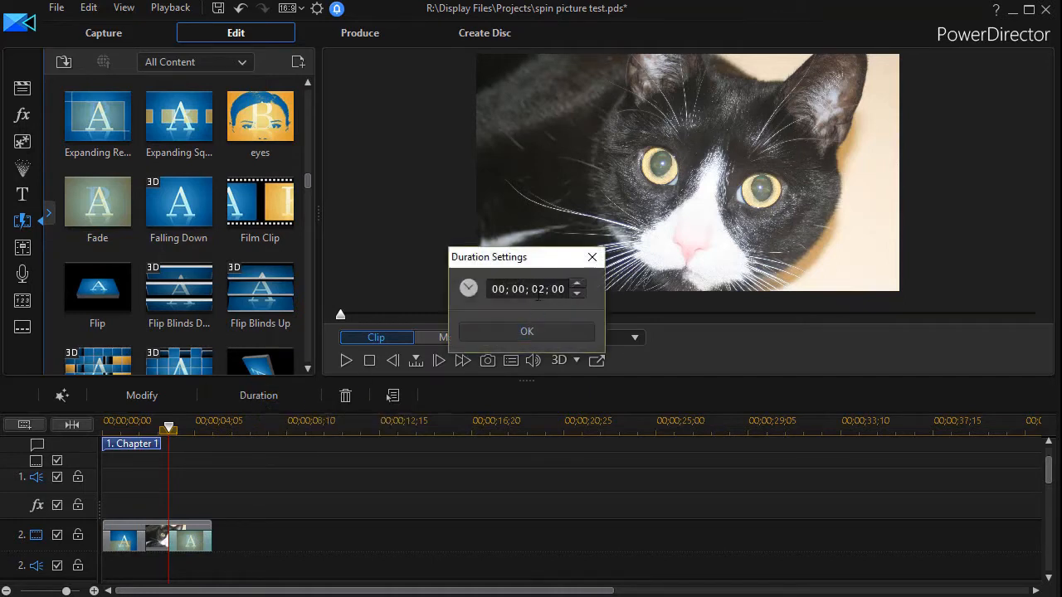
pyautogui.click(577, 292)
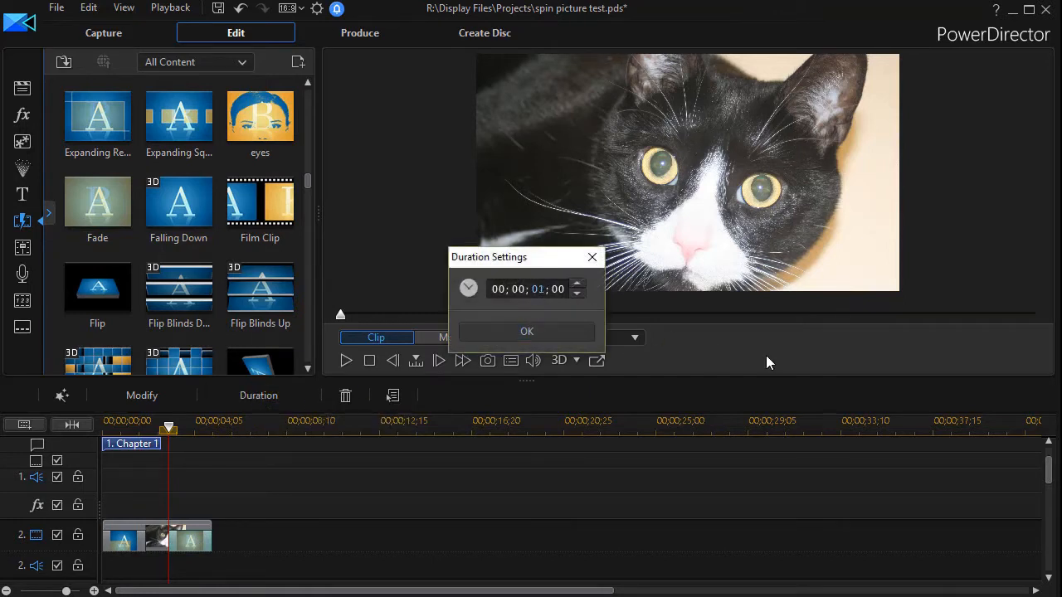
pyautogui.click(528, 332)
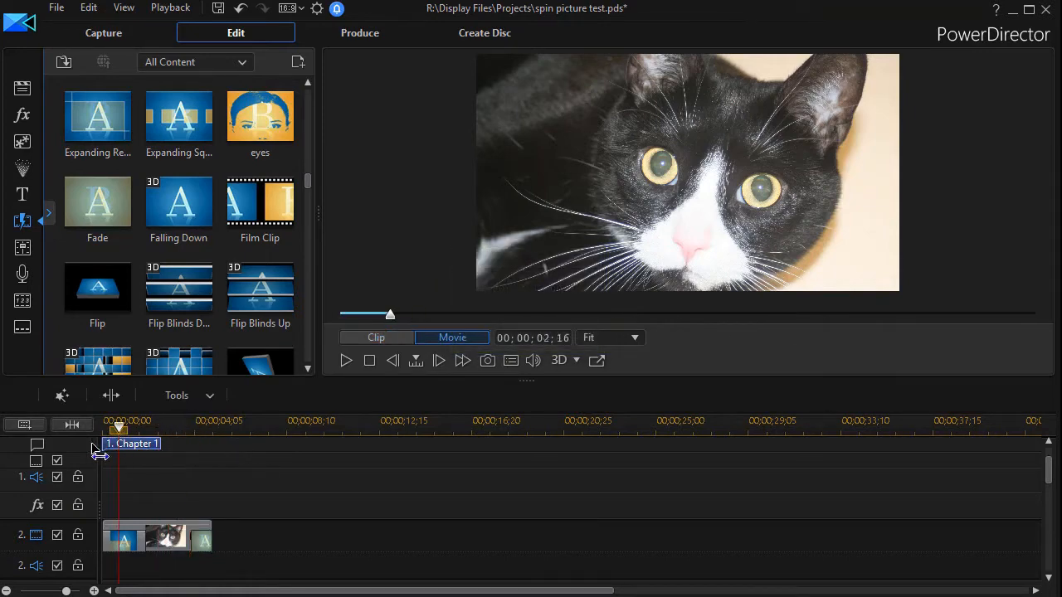
pyautogui.click(156, 536)
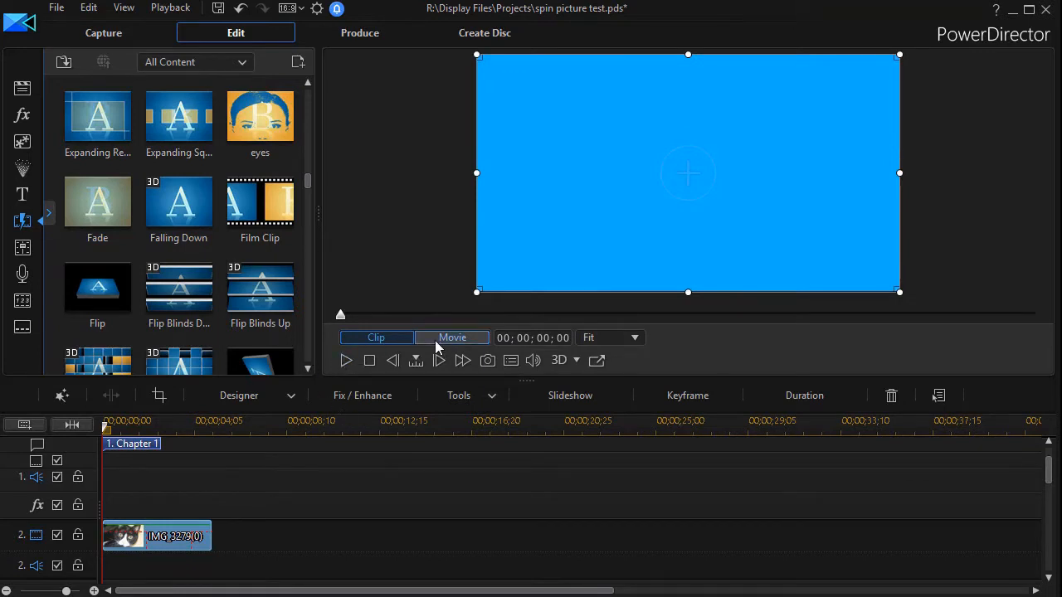
pyautogui.click(452, 339)
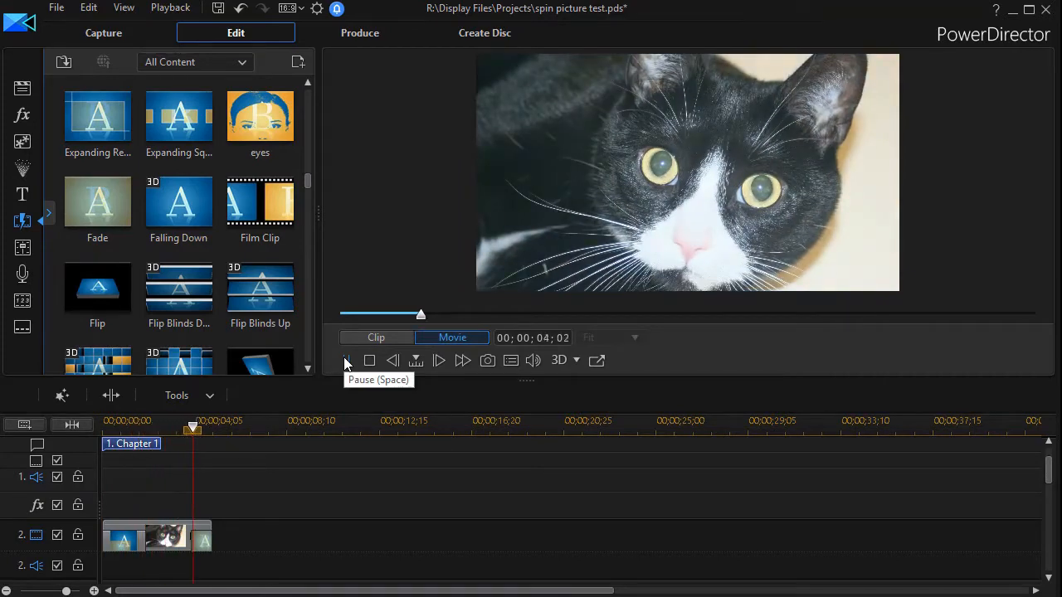
pyautogui.click(345, 360)
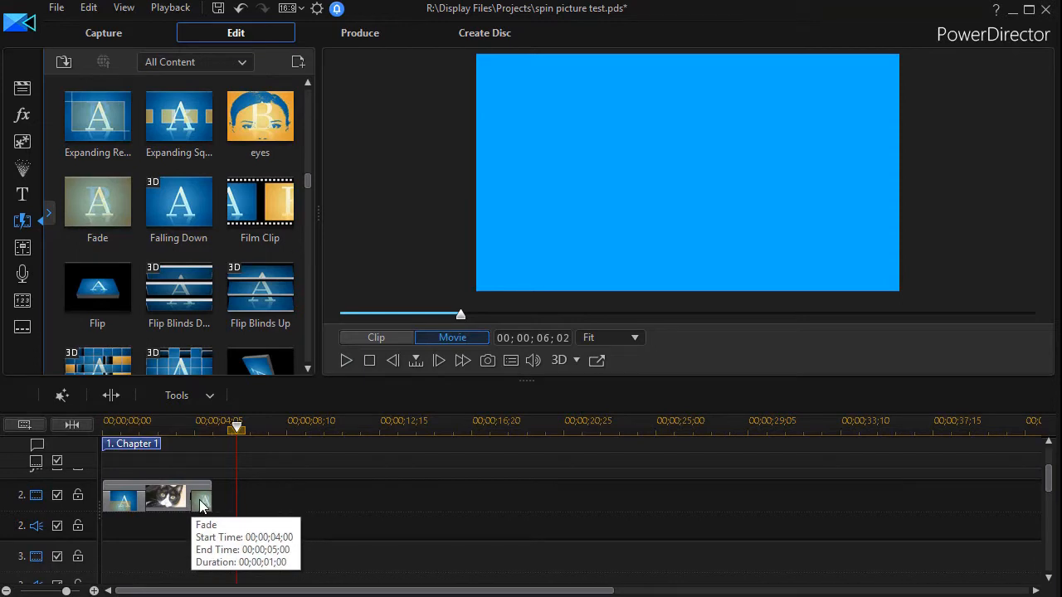
pyautogui.moveTo(222, 508)
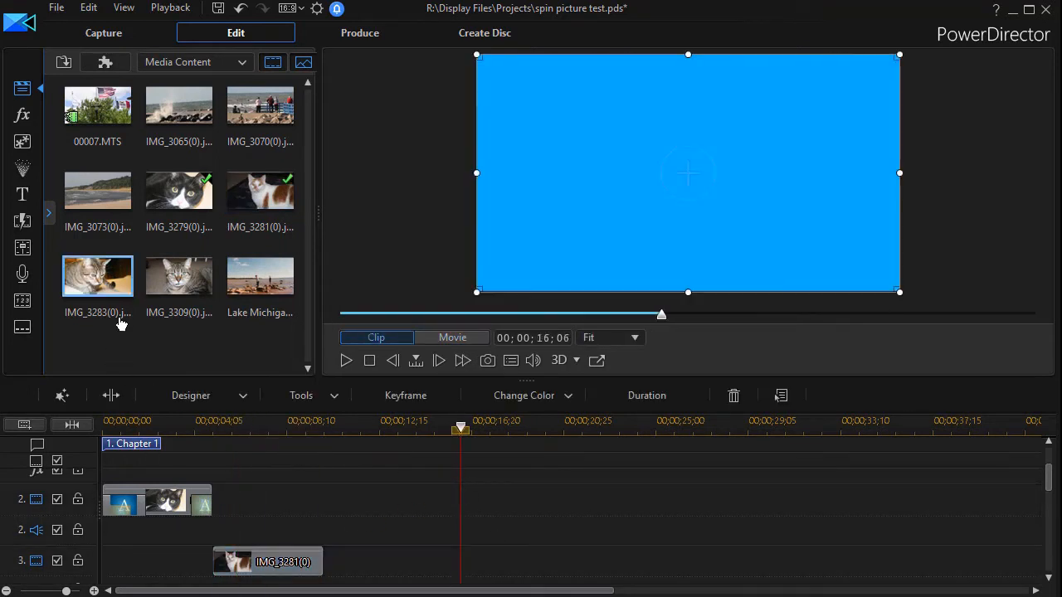
# Add transitions to both ends of the orange-and-white cat photo on track 3 and reduce the fade duration.
pyautogui.click(23, 219)
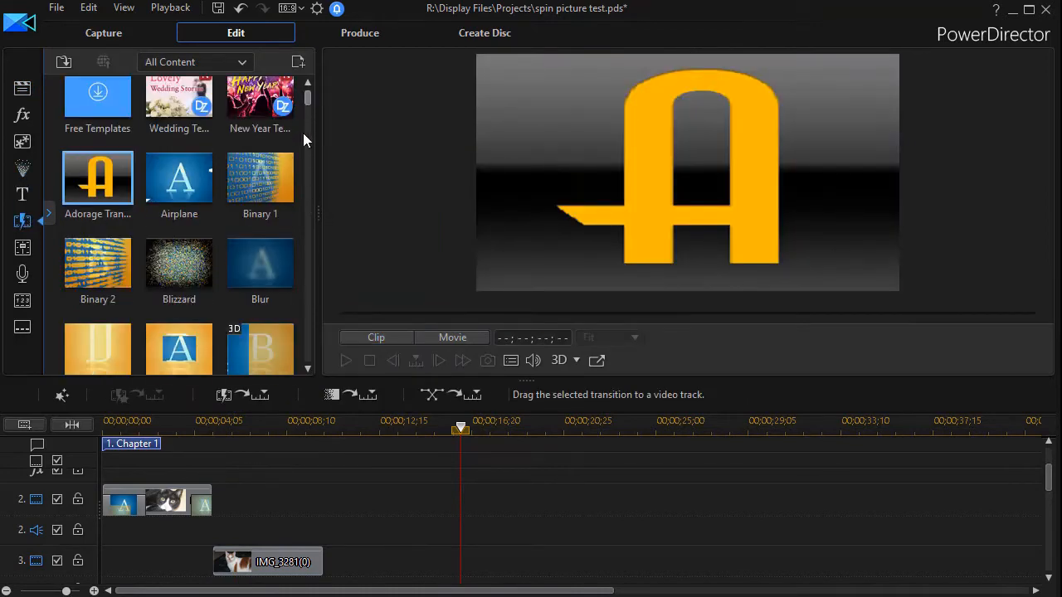
pyautogui.scroll(-3)
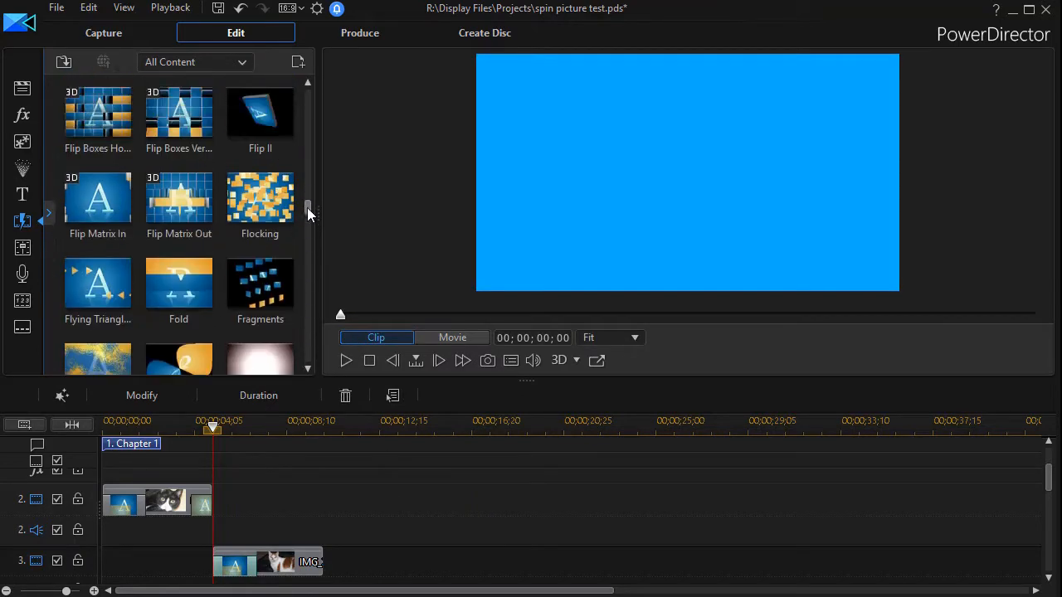
pyautogui.scroll(-3)
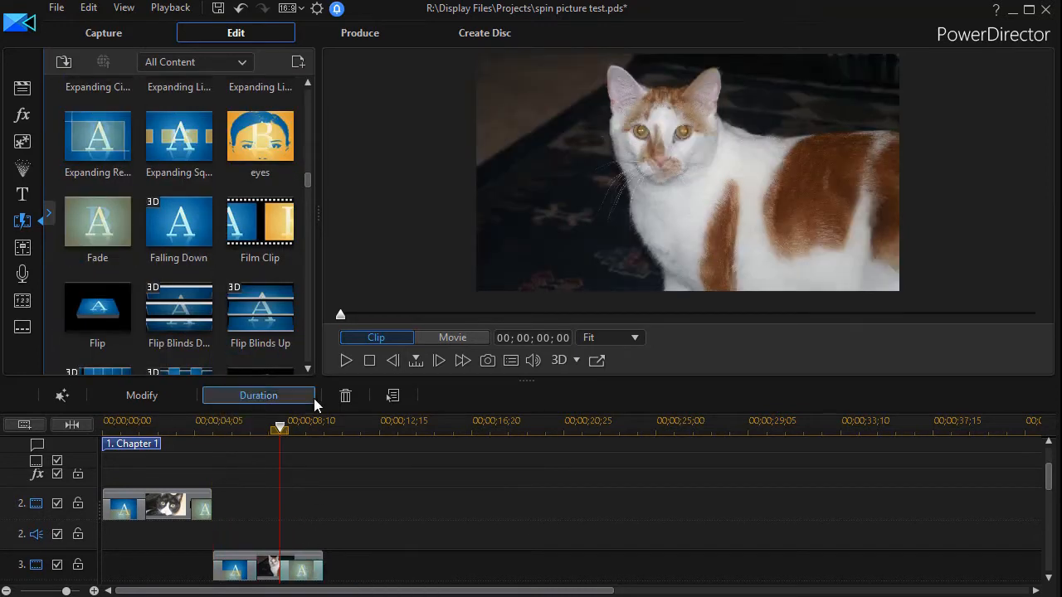
pyautogui.click(258, 395)
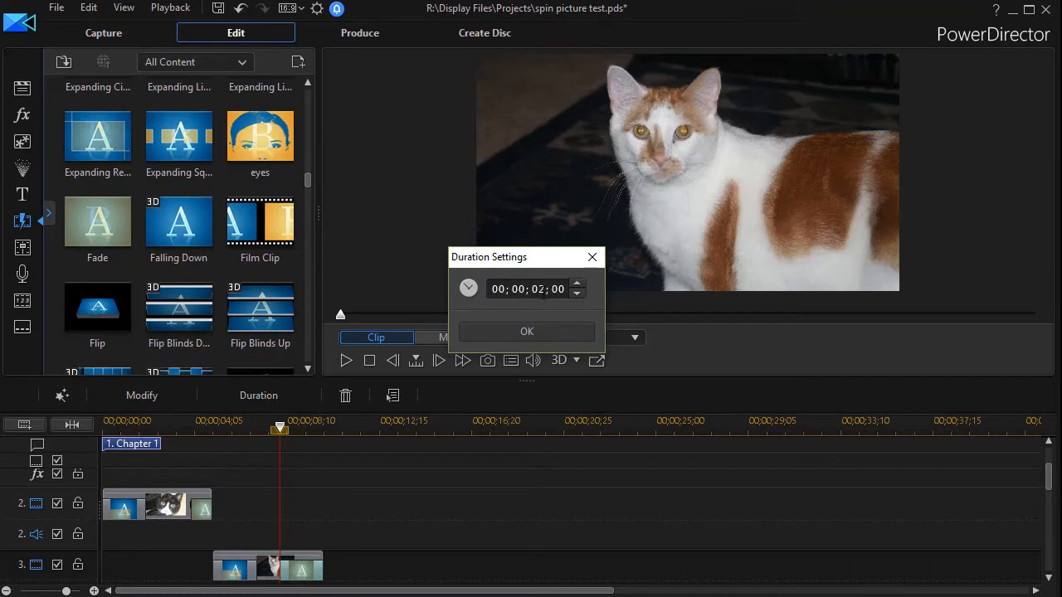
pyautogui.click(526, 332)
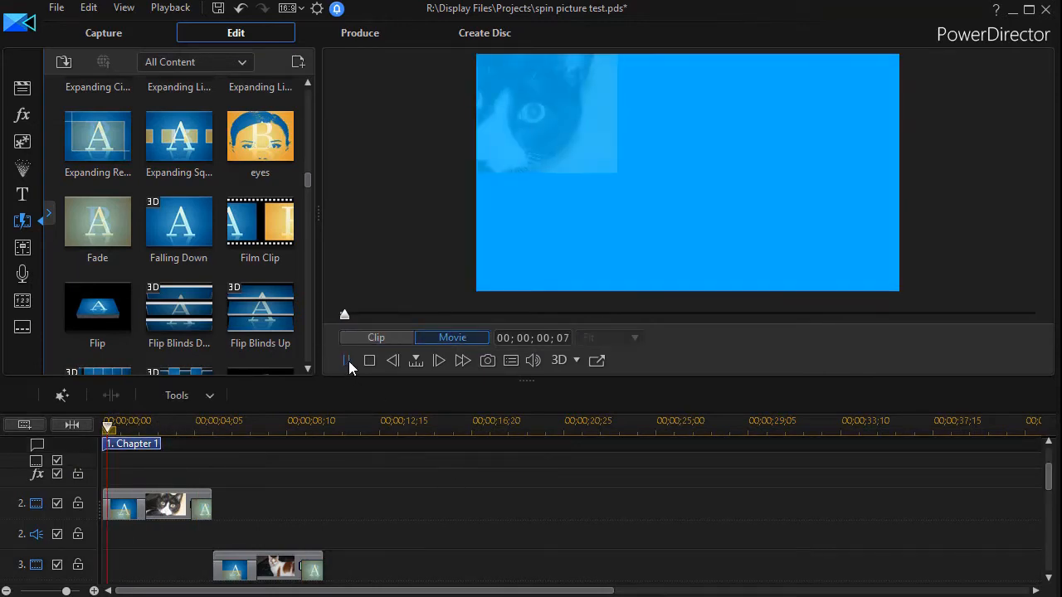
pyautogui.click(346, 360)
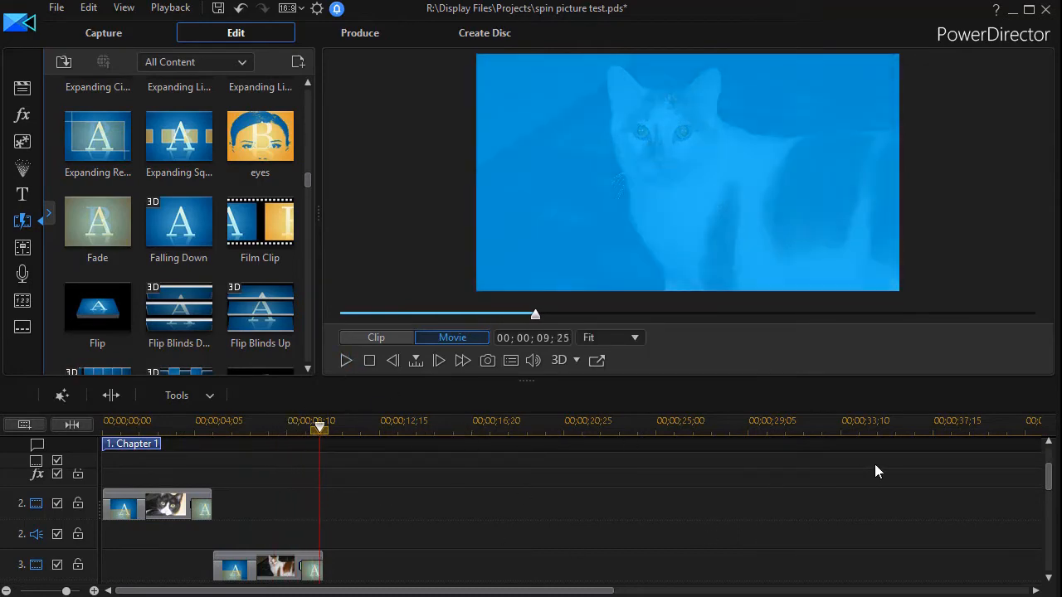
pyautogui.scroll(-3)
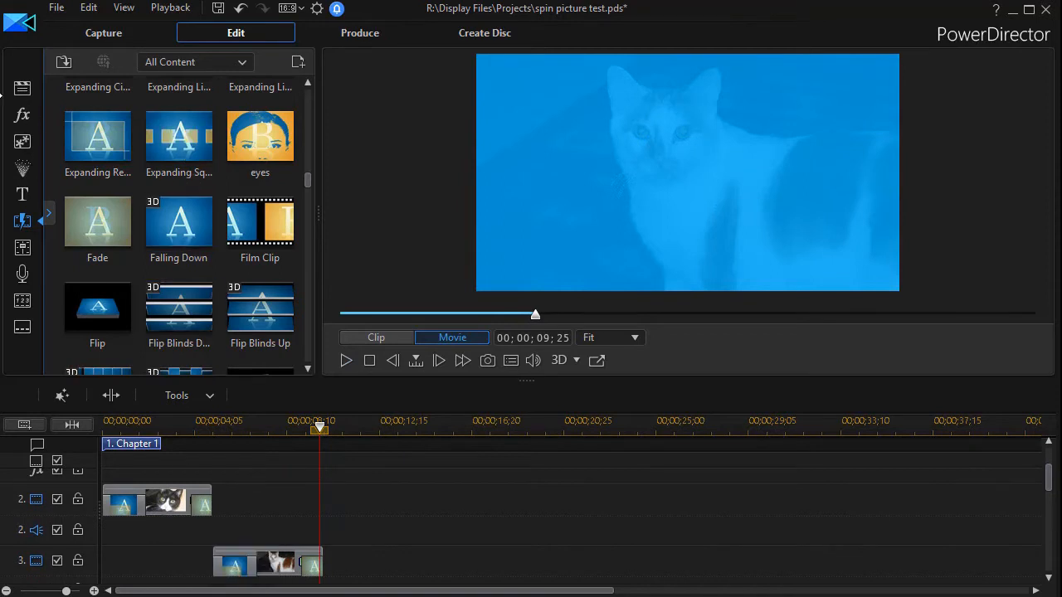
# Insert the Default title on track 3 under the first cat photo using Speed up to Fit.
pyautogui.click(23, 194)
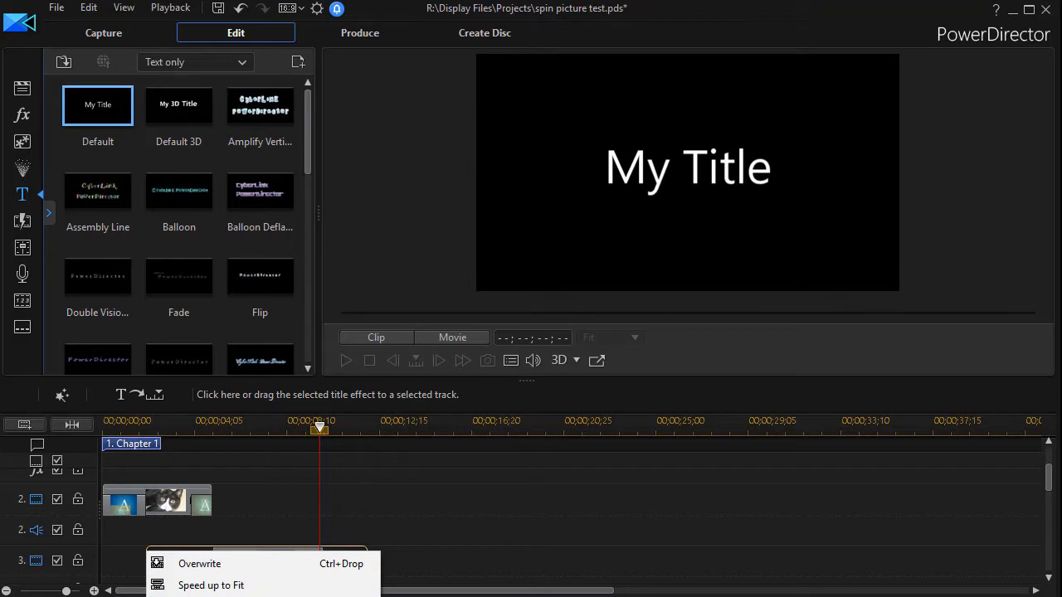
pyautogui.moveTo(211, 584)
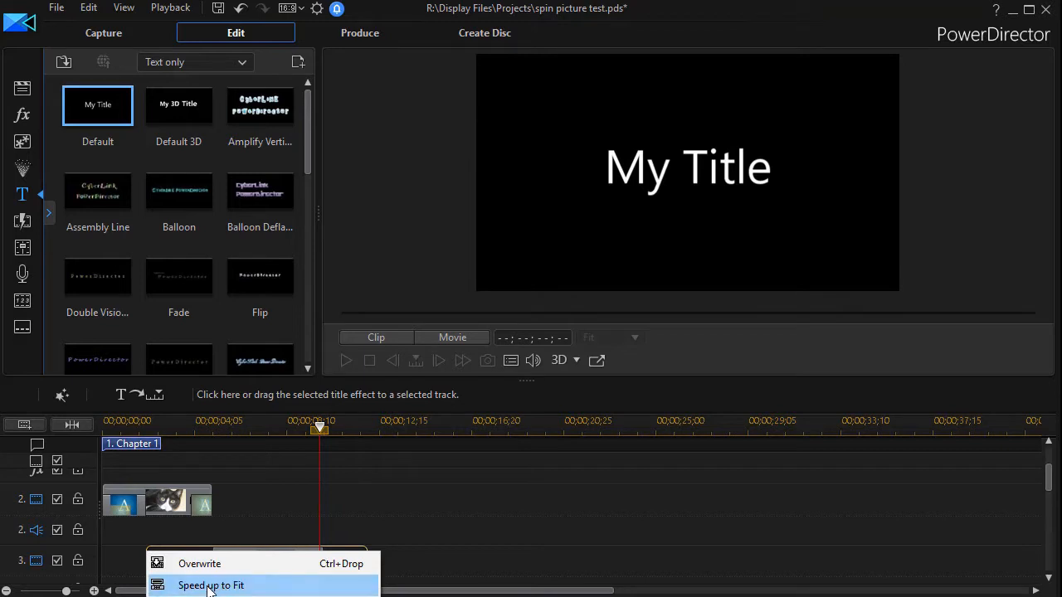
pyautogui.click(211, 584)
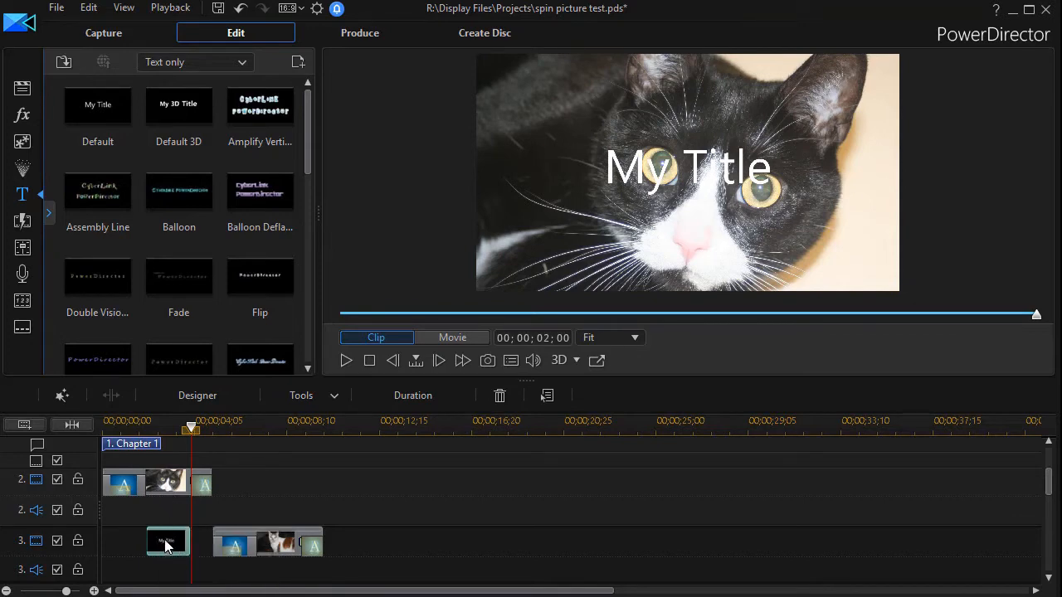
pyautogui.doubleClick(165, 541)
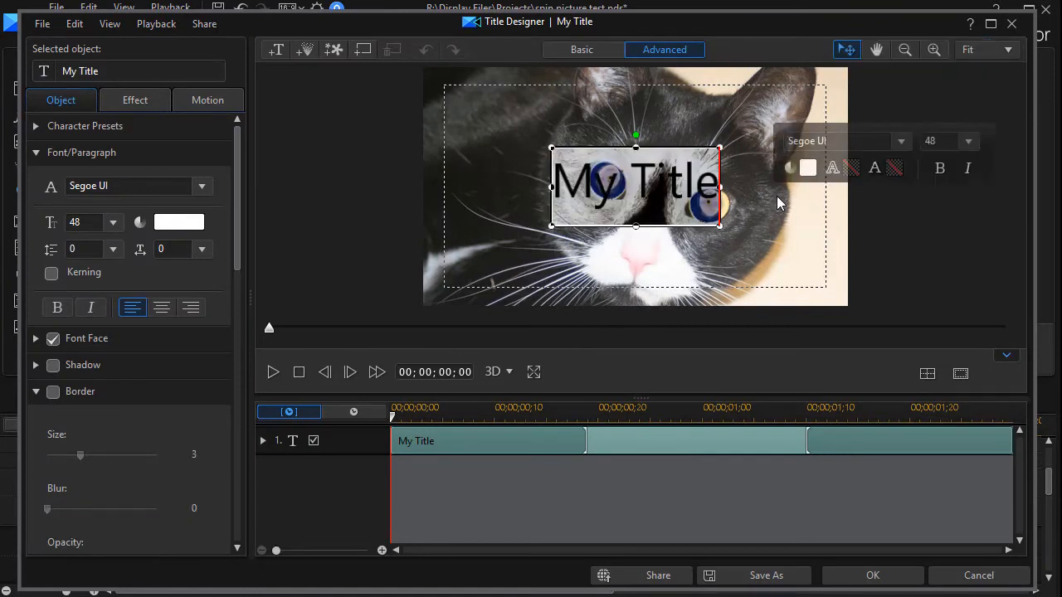
pyautogui.write('Harvey')
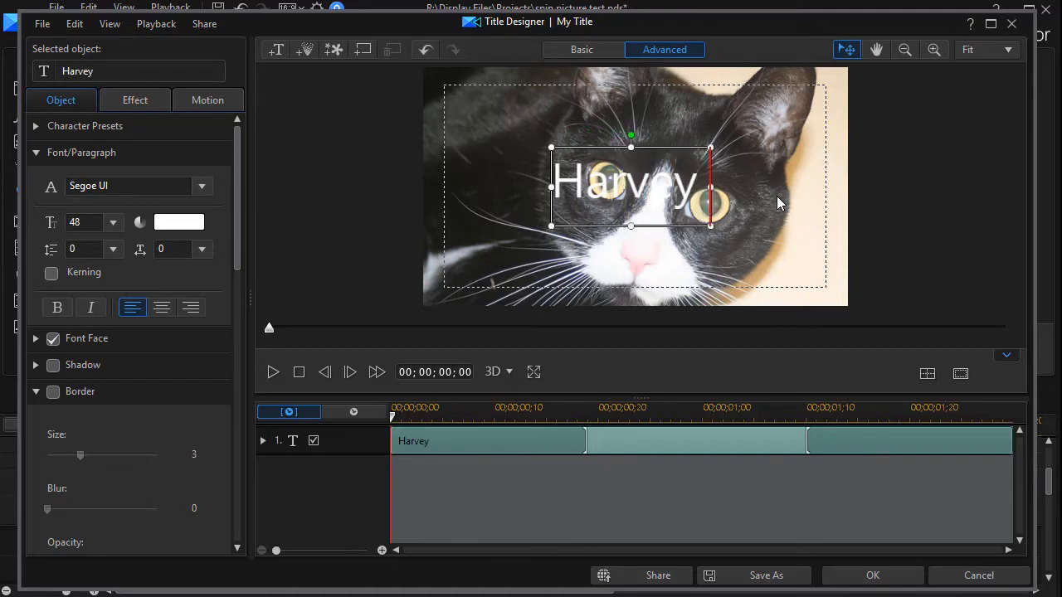
pyautogui.write('Jones')
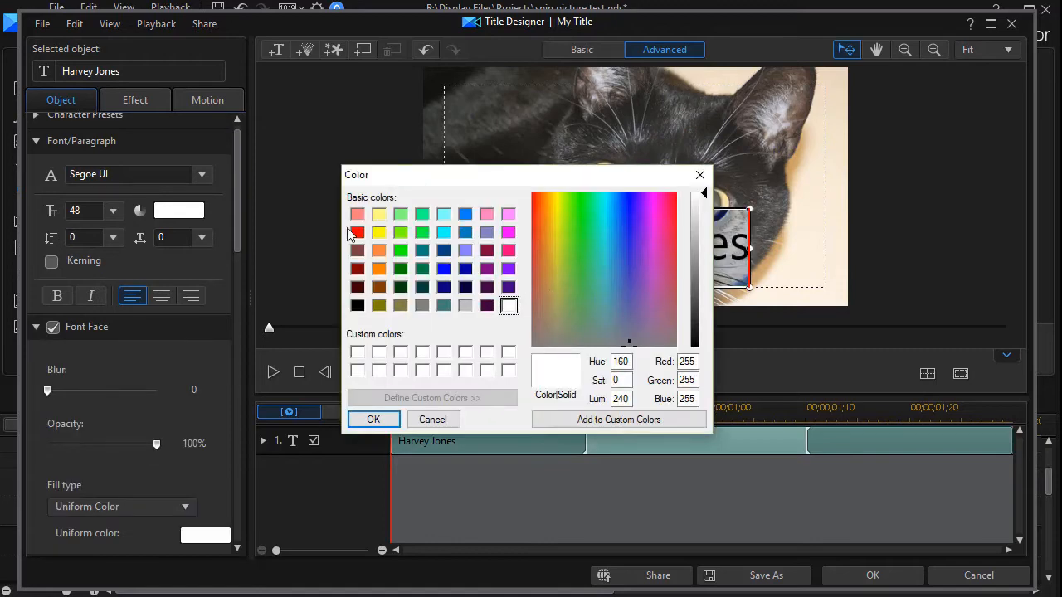
pyautogui.moveTo(358, 277)
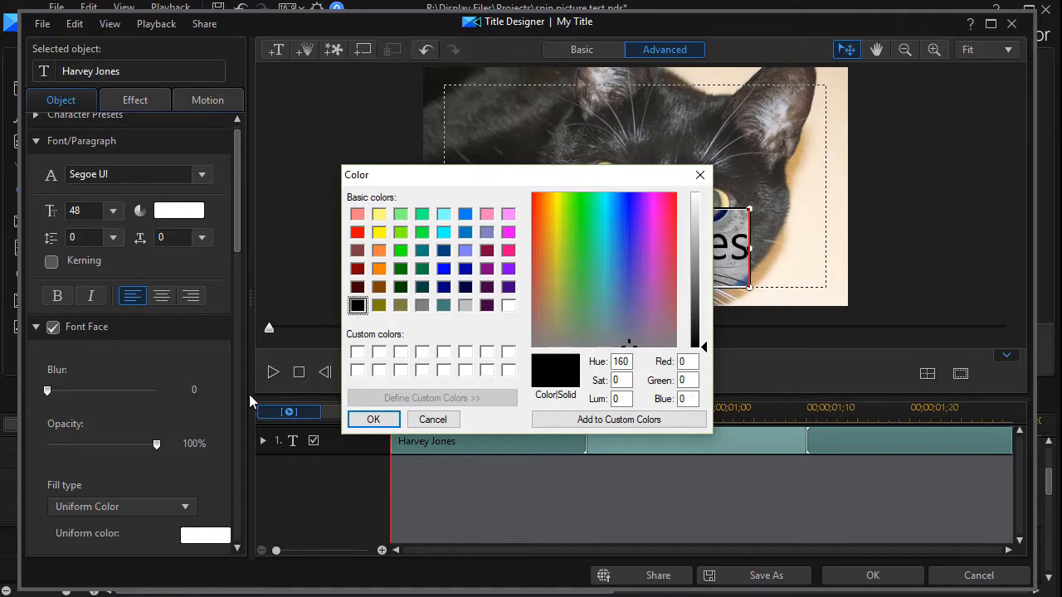
pyautogui.click(373, 418)
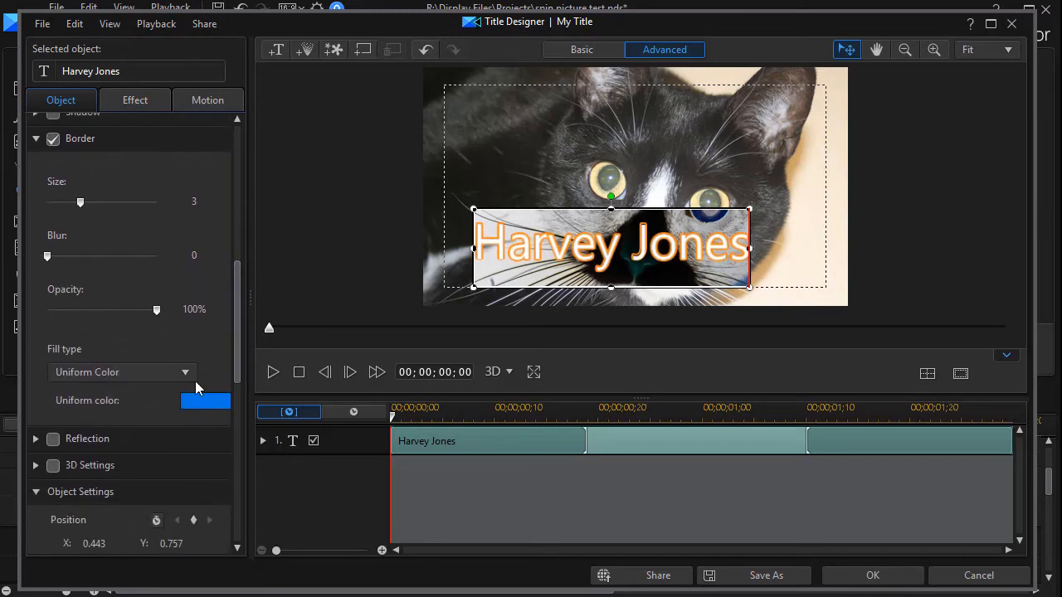
pyautogui.click(206, 400)
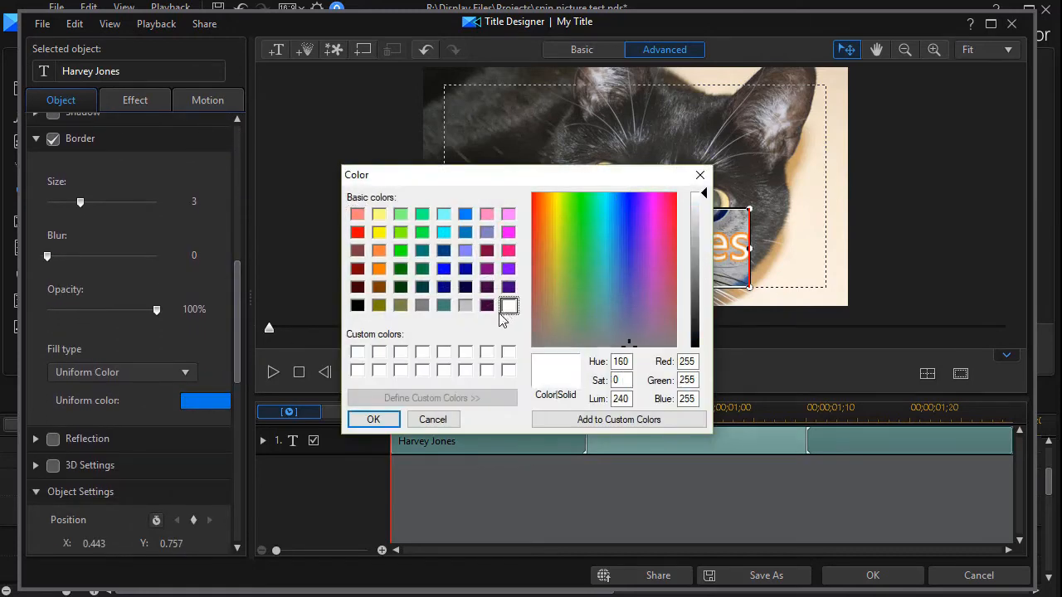
pyautogui.click(373, 418)
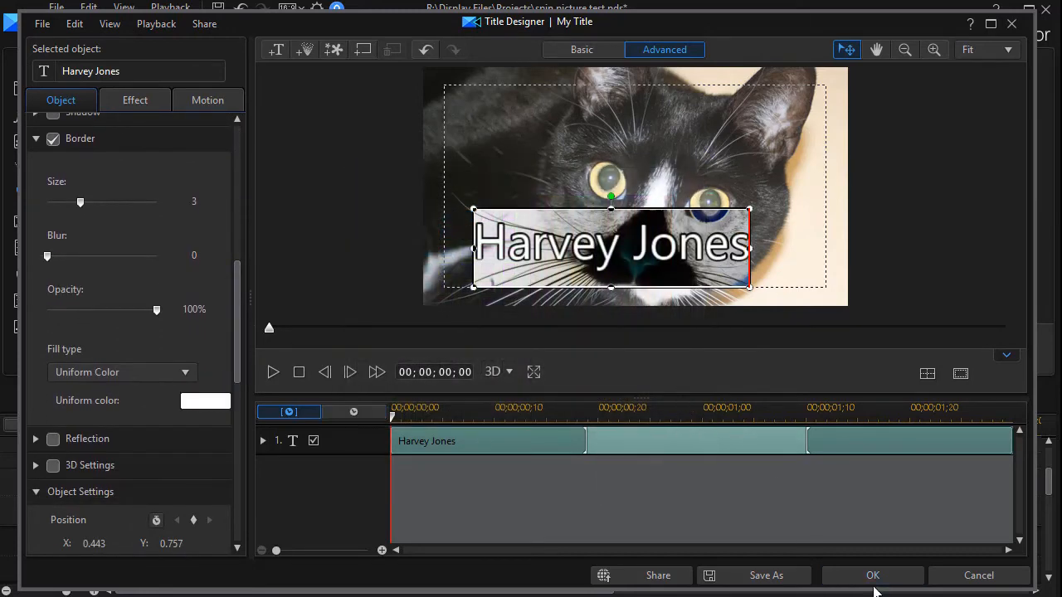
# Apply the title edits and paste a copy of the title on track 4 under the second photo.
pyautogui.click(873, 574)
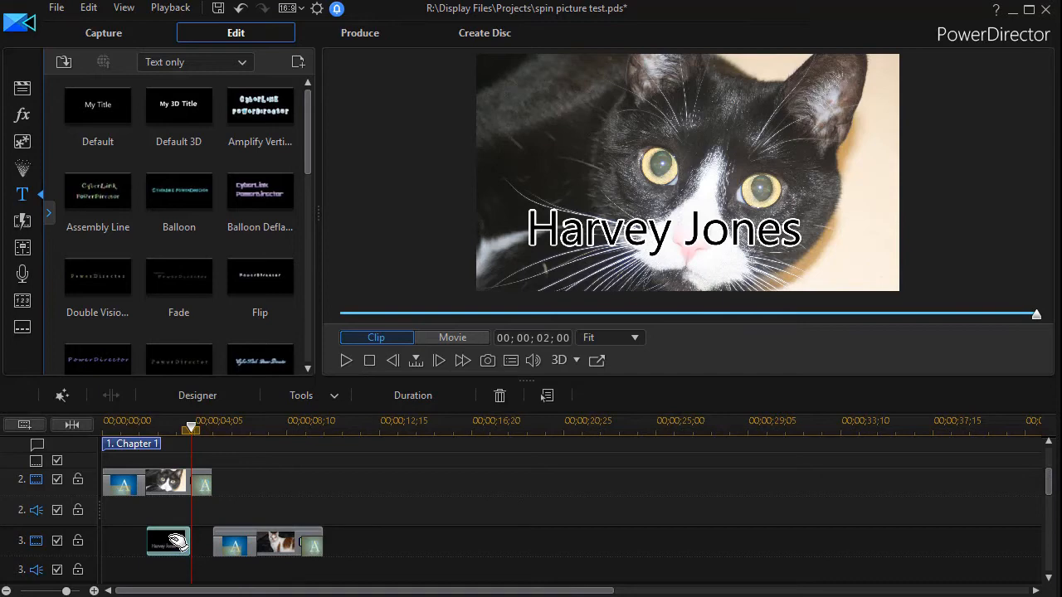
pyautogui.rightClick(168, 540)
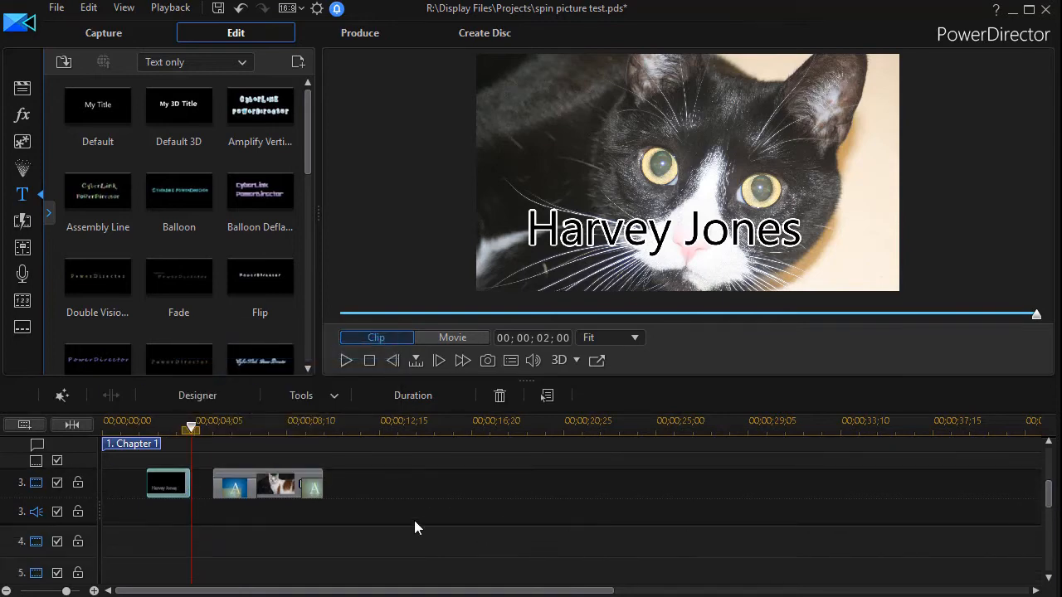
pyautogui.click(451, 338)
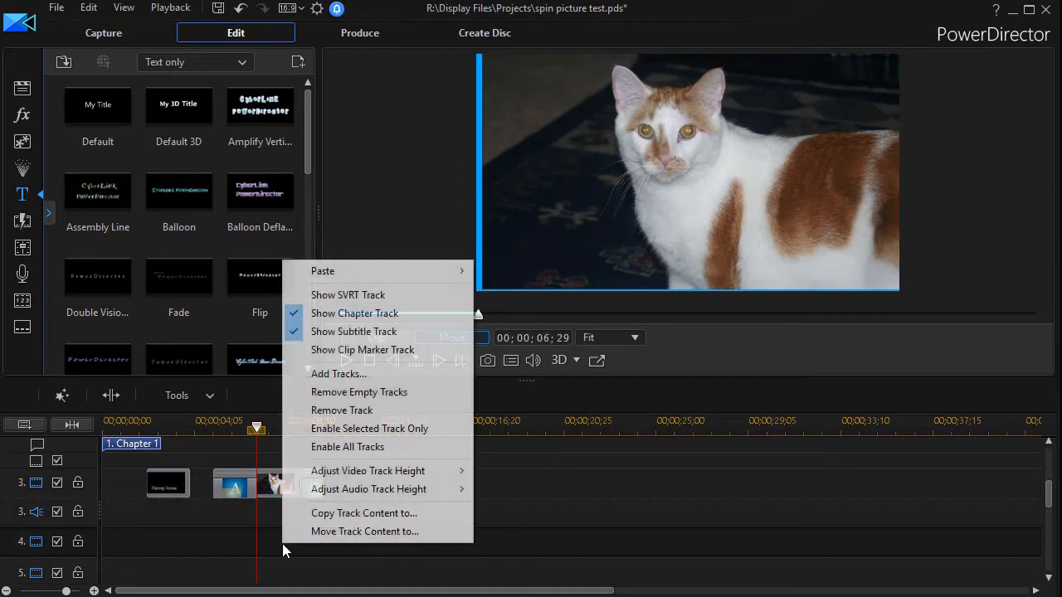
pyautogui.moveTo(322, 271)
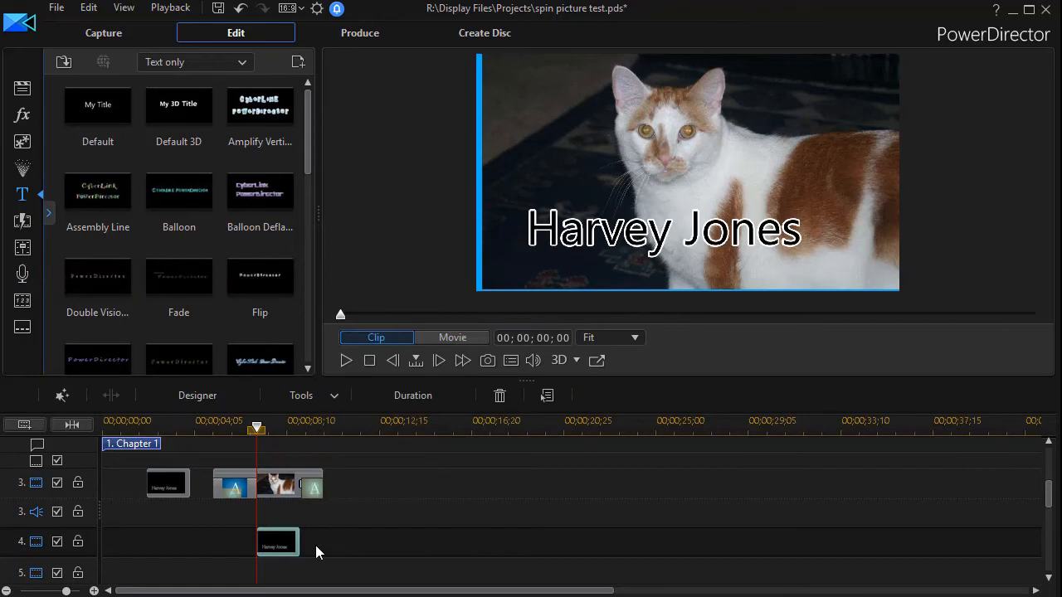
pyautogui.moveTo(278, 547)
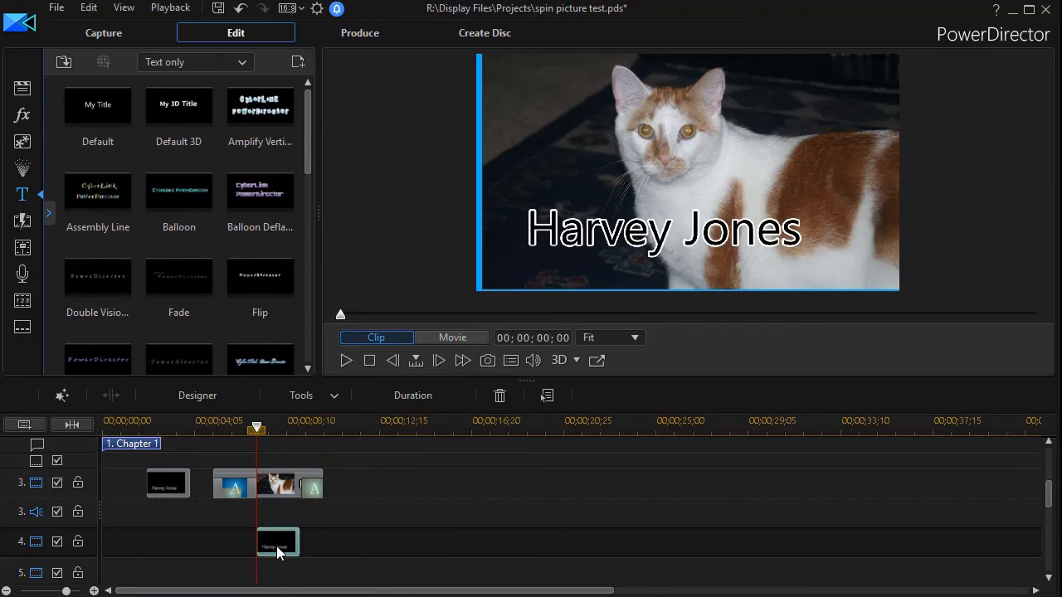
# Rename the copied title to 'Sally Rogers' for the second cat.
pyautogui.doubleClick(277, 541)
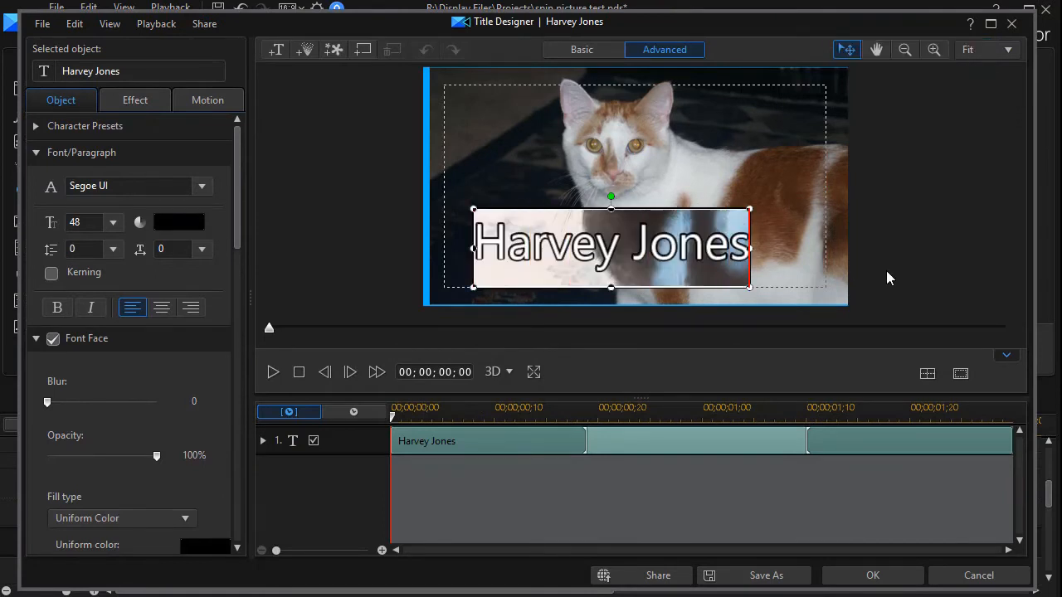
pyautogui.write('Sall')
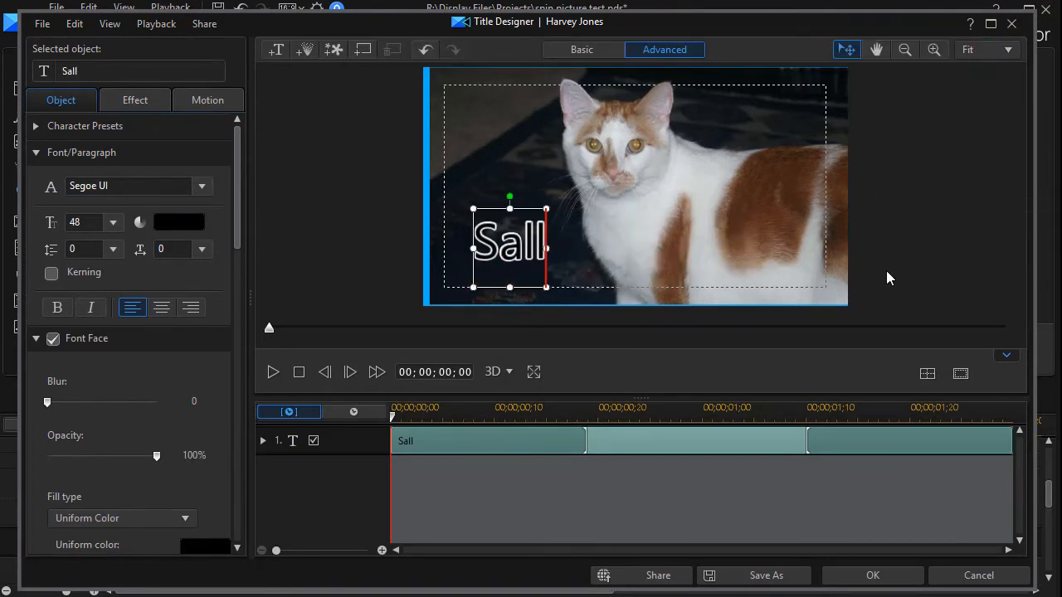
pyautogui.write('y')
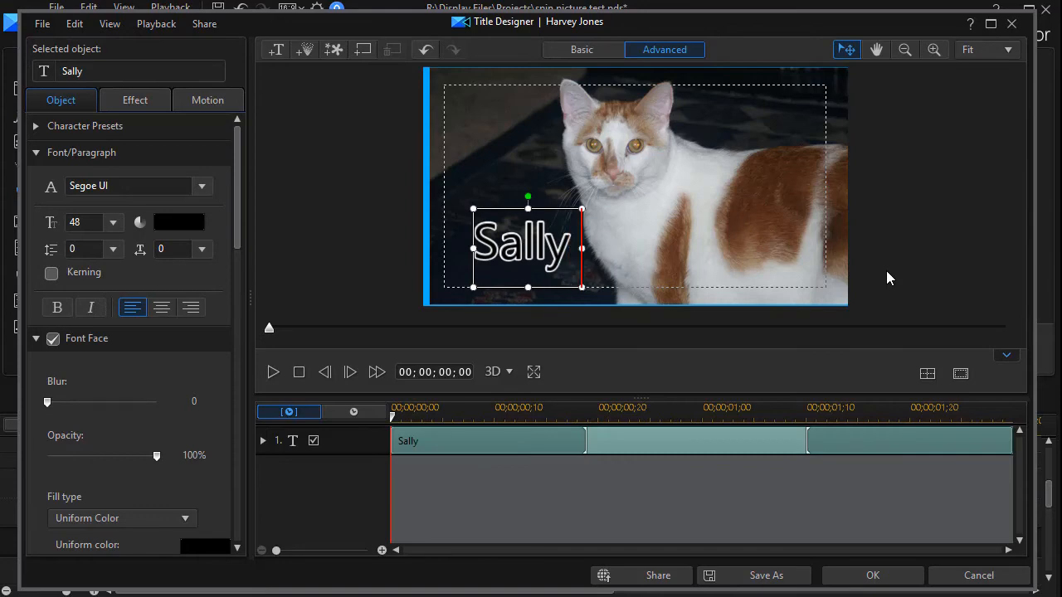
pyautogui.write('Rogers')
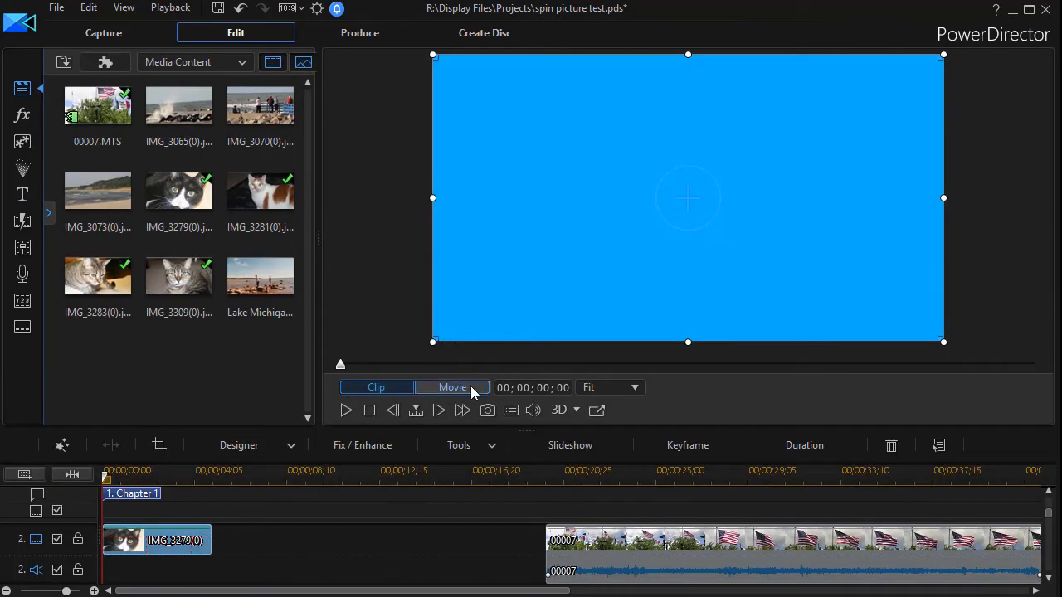
pyautogui.click(451, 388)
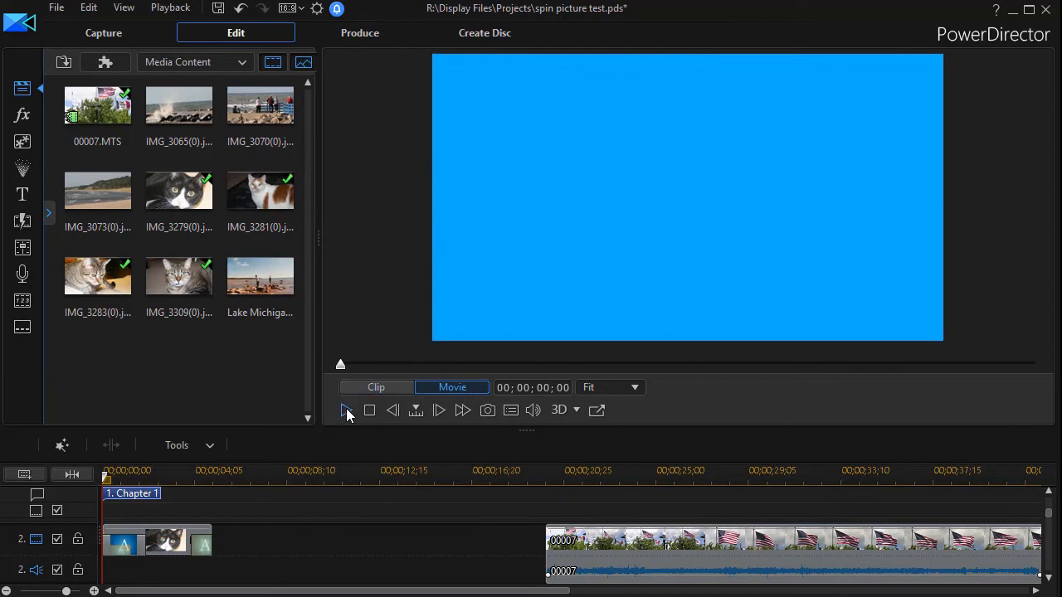
pyautogui.moveTo(345, 411)
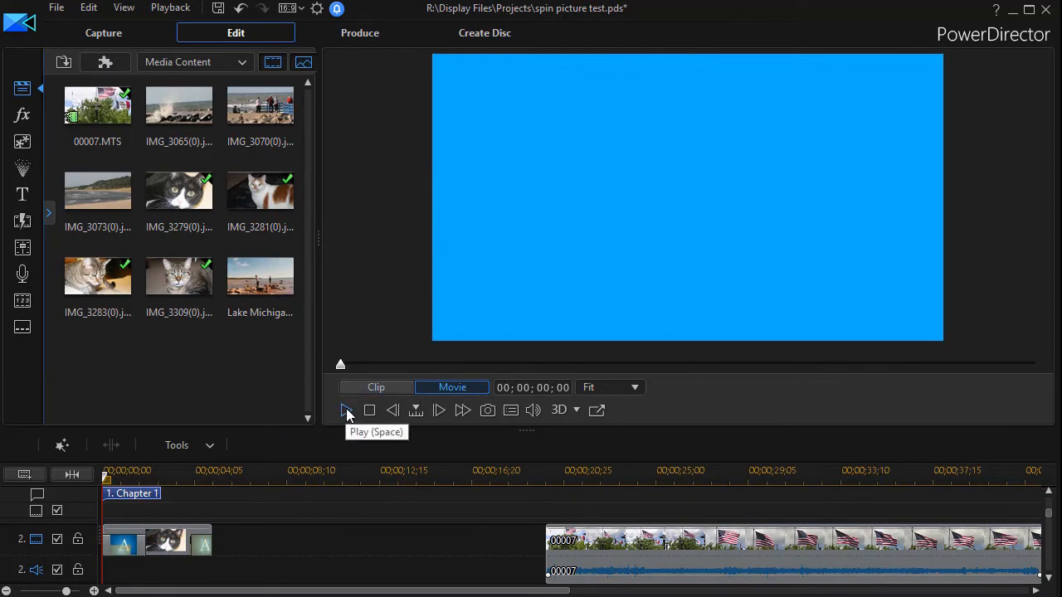
pyautogui.click(346, 410)
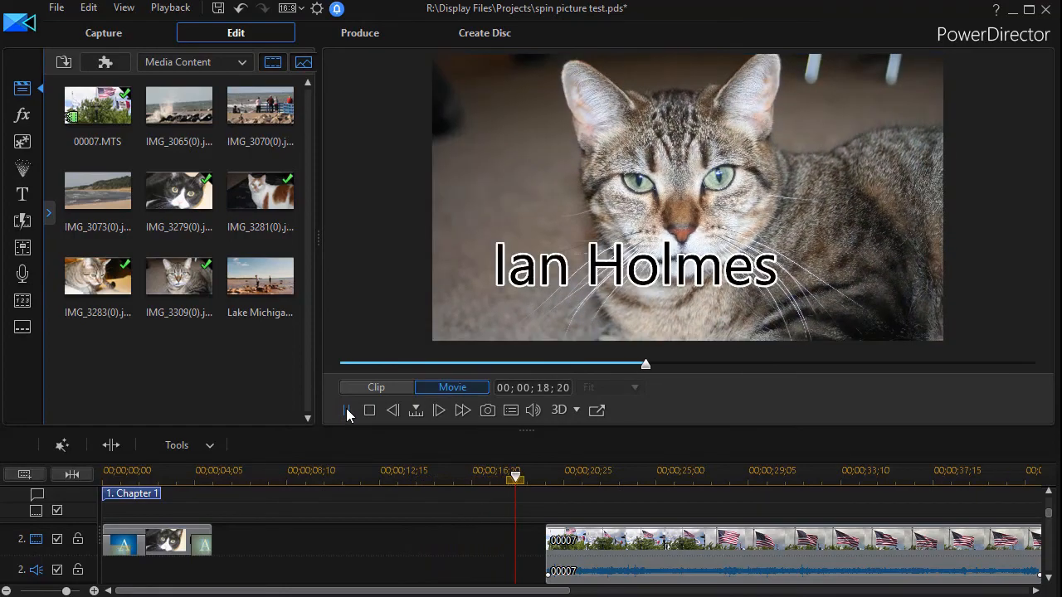
pyautogui.click(345, 410)
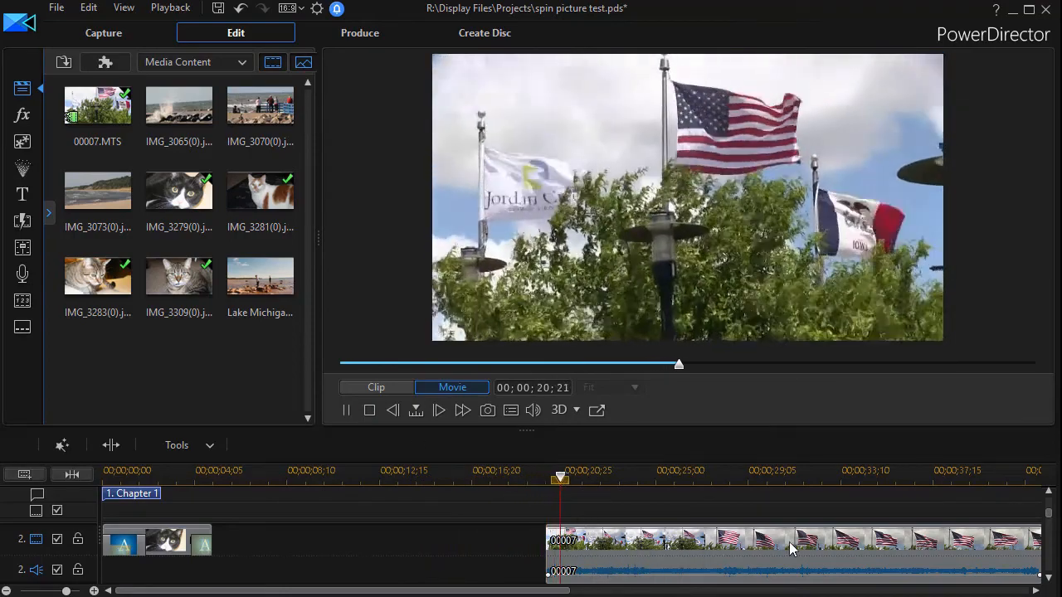